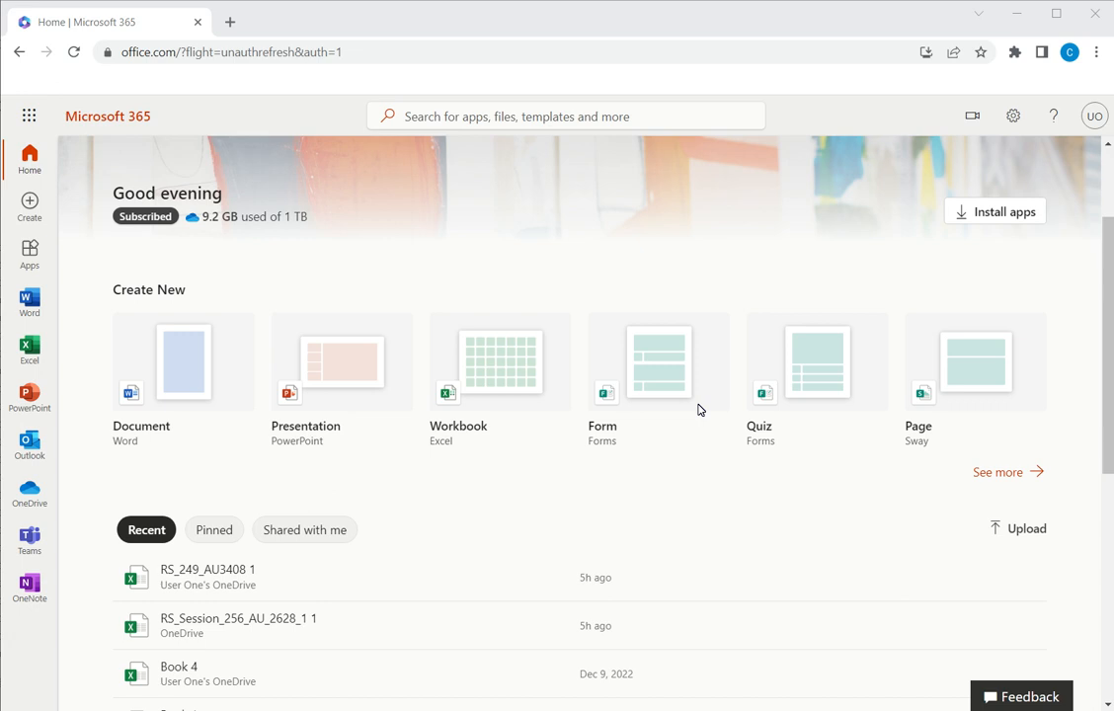
pyautogui.moveTo(607, 18)
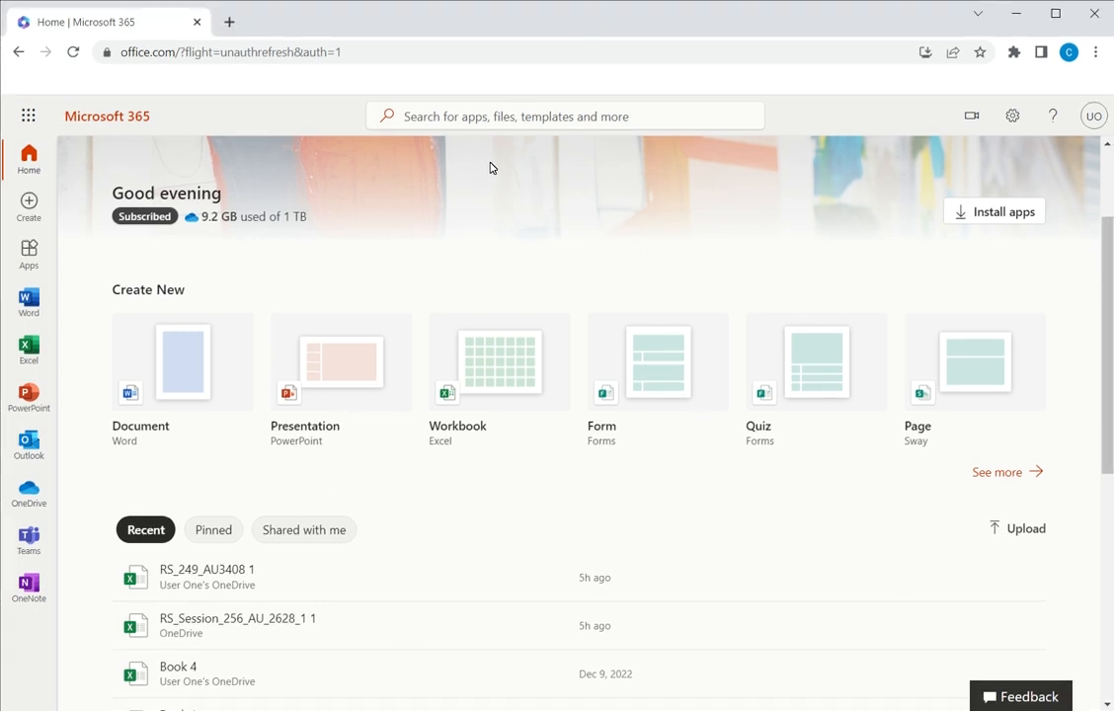
# - Go to the Excel start page and bring up the Upload file picker
pyautogui.click(29, 351)
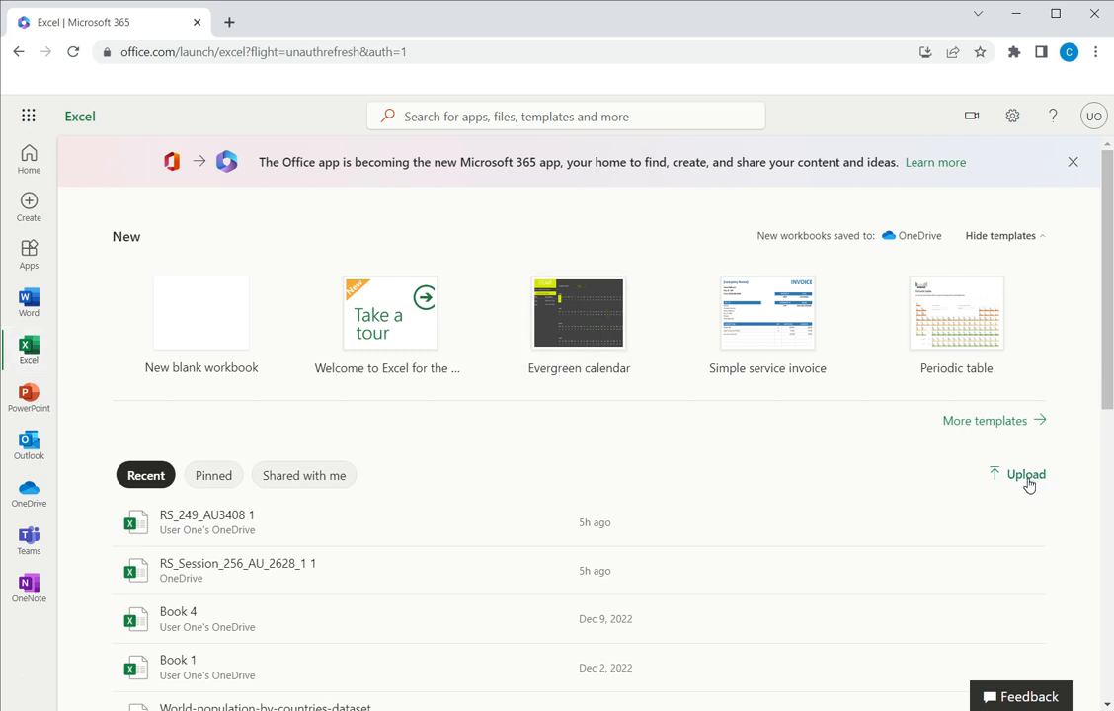
pyautogui.moveTo(1026, 475)
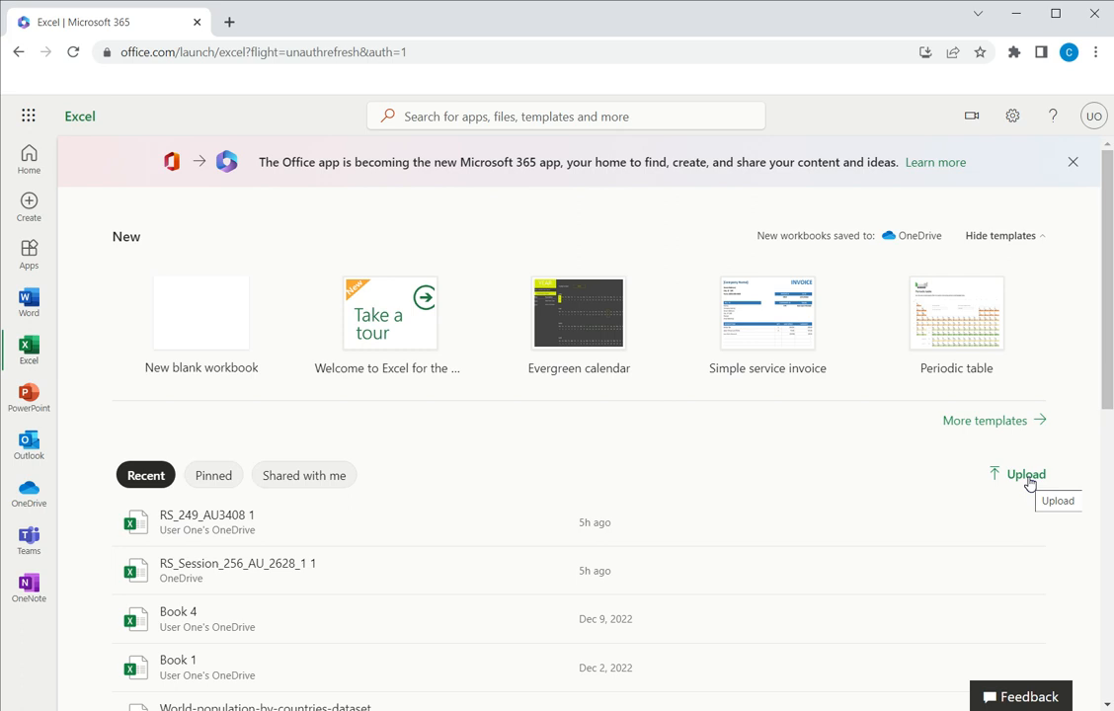
pyautogui.click(1025, 474)
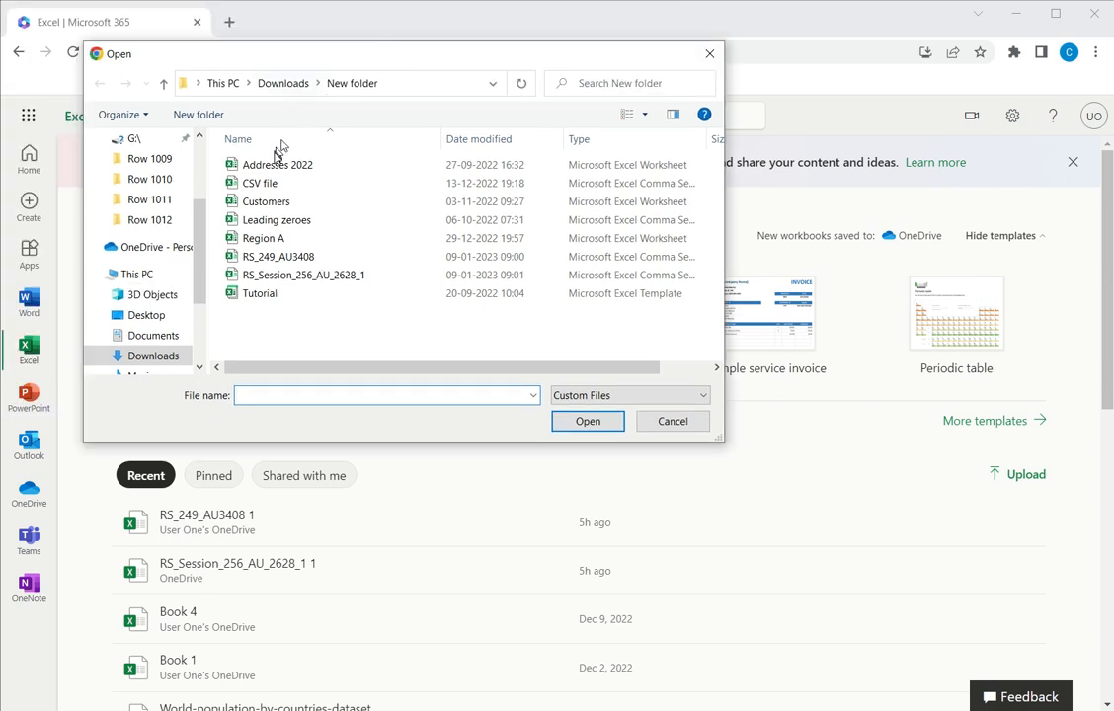
# - Upload RS_249_AU3408.csv from Downloads > New folder
pyautogui.click(260, 294)
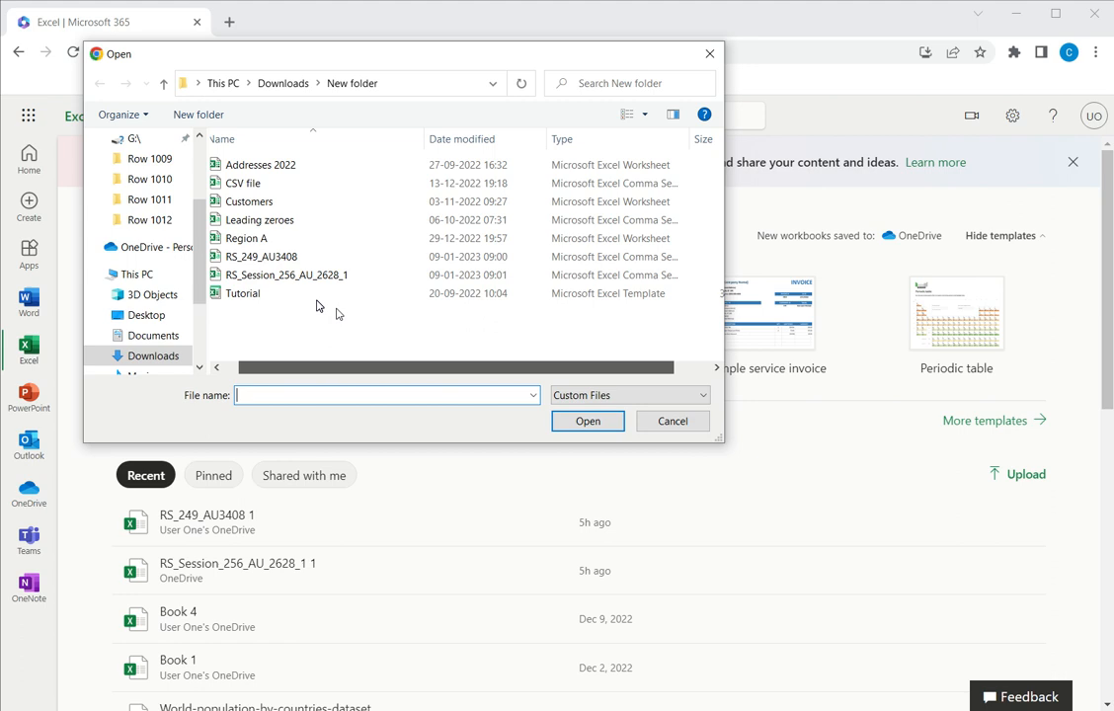
pyautogui.click(262, 256)
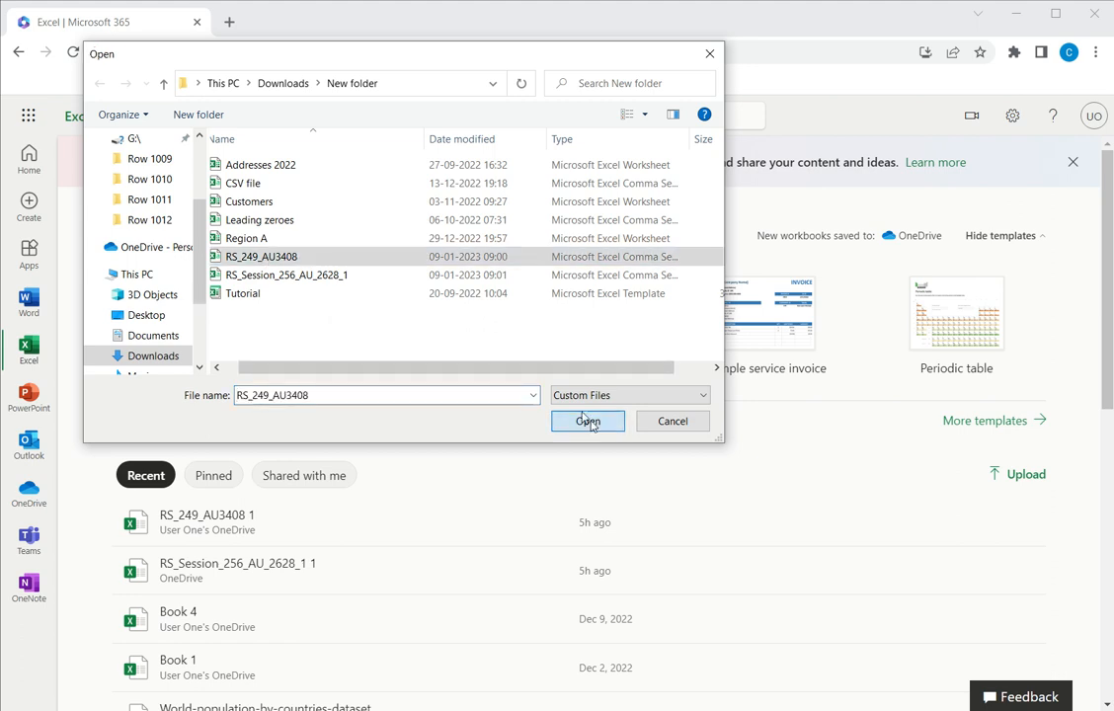
pyautogui.click(586, 421)
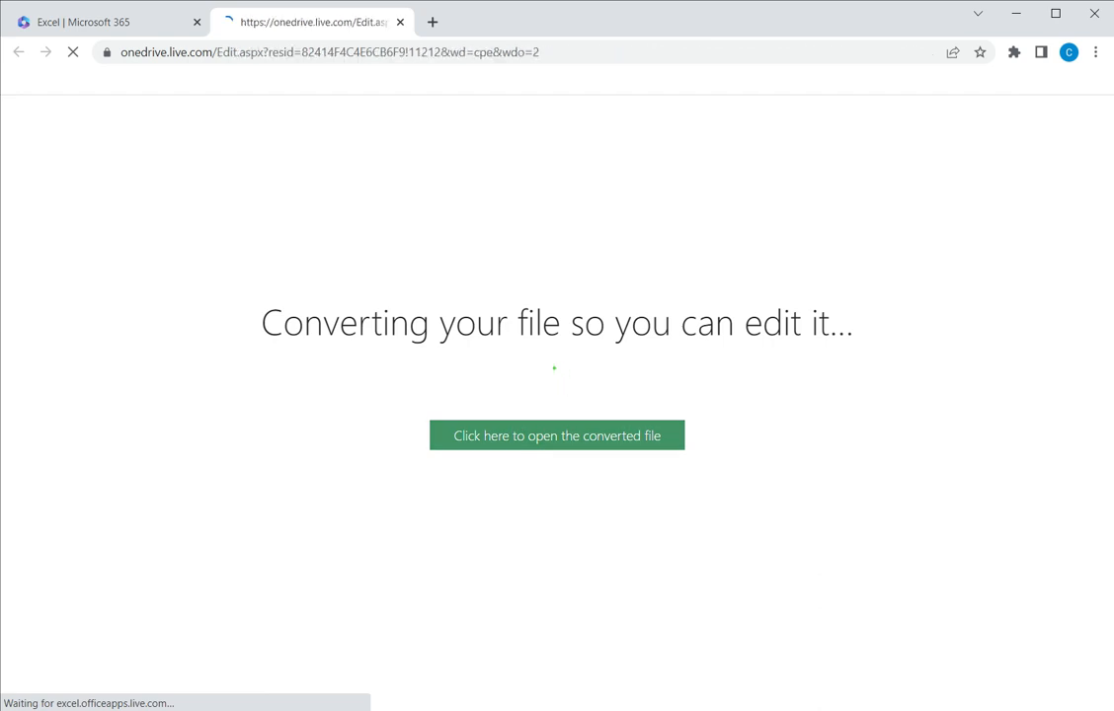
# - Open the converted RS_249_AU3408 workbook with its Period and CPI-C values
pyautogui.click(556, 436)
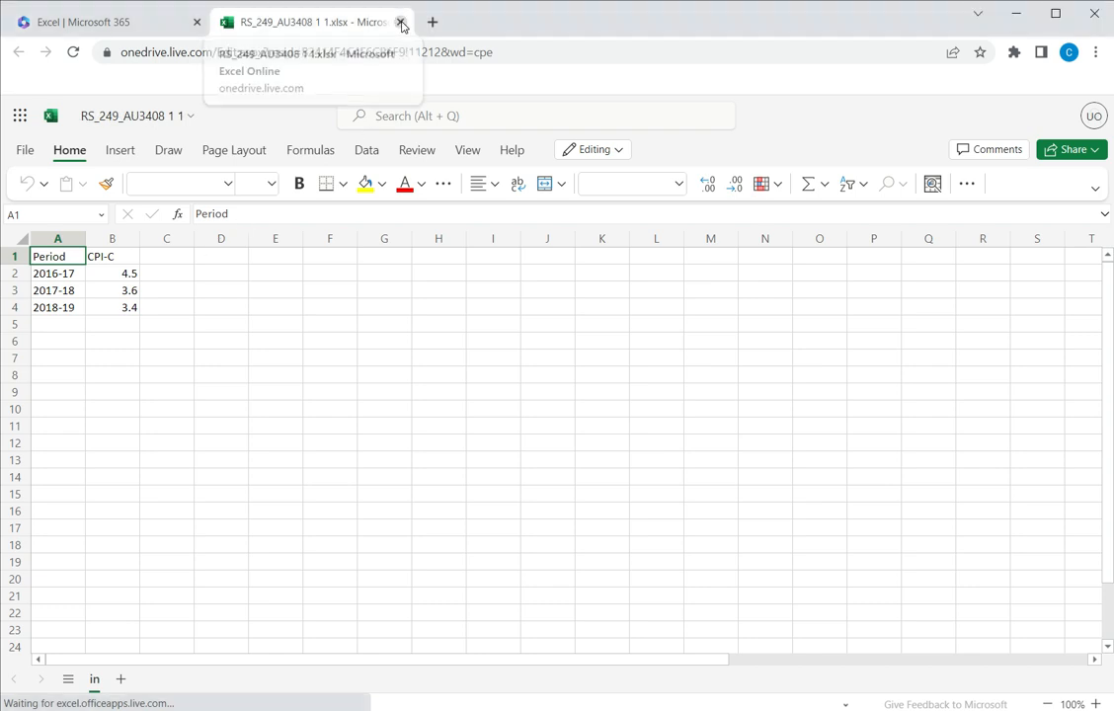
# - Close the RS_249_AU3408 workbook tab and cancel the Uploading to OneDrive notice
pyautogui.click(401, 22)
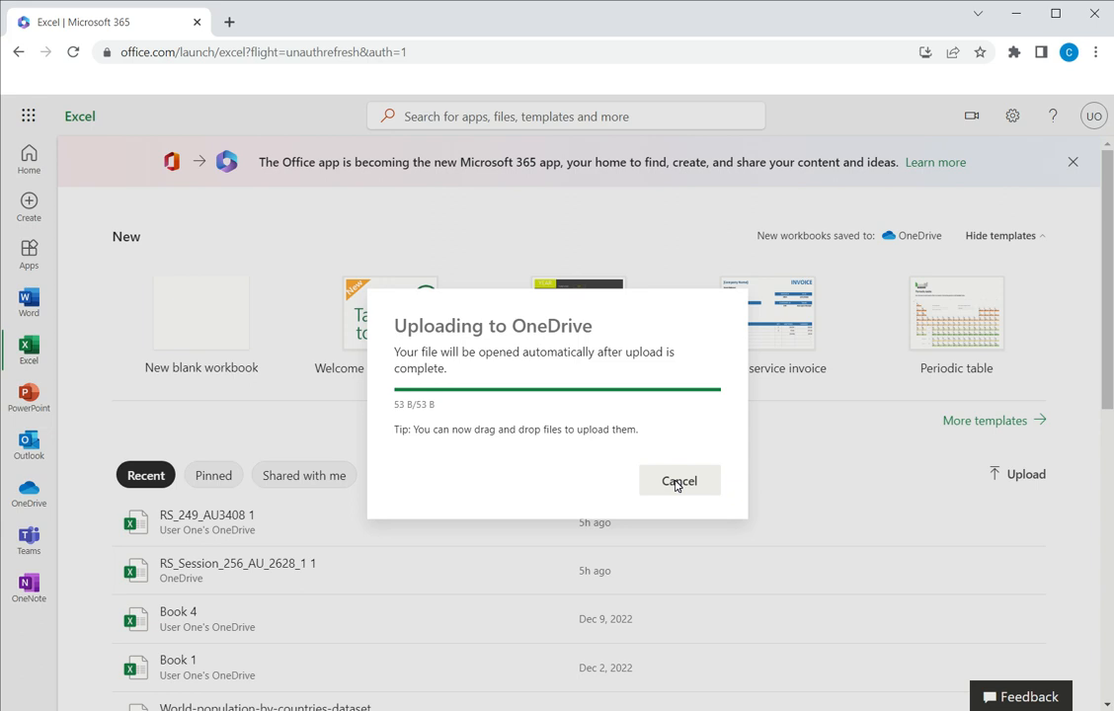
pyautogui.click(680, 481)
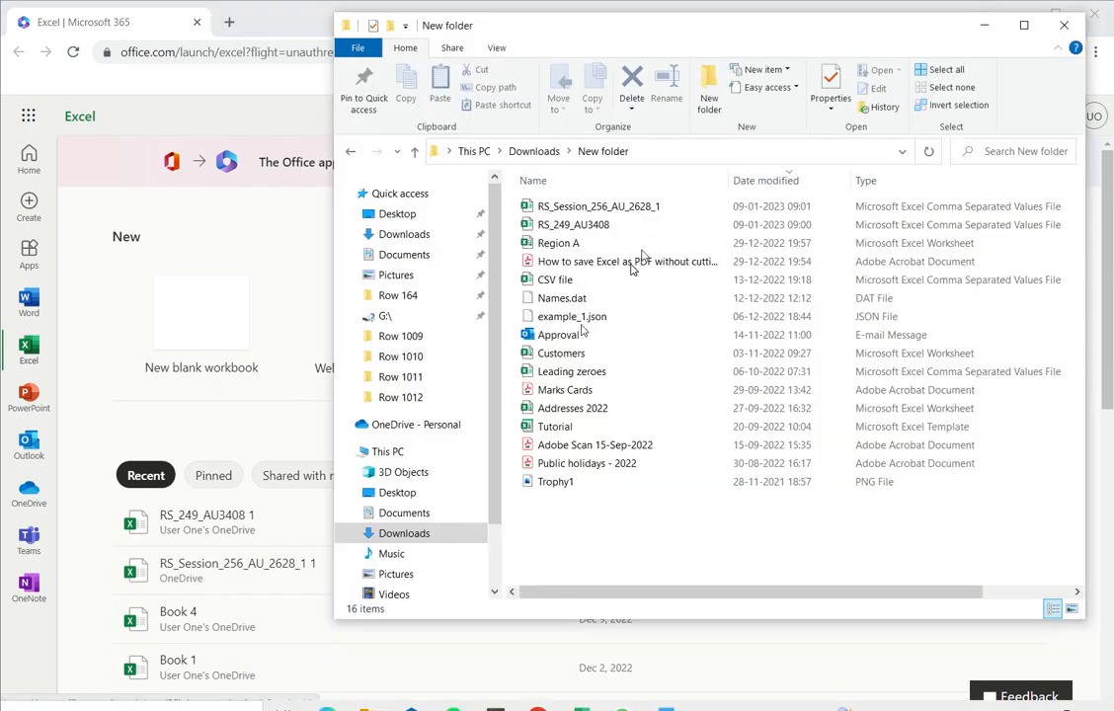
pyautogui.moveTo(631, 84)
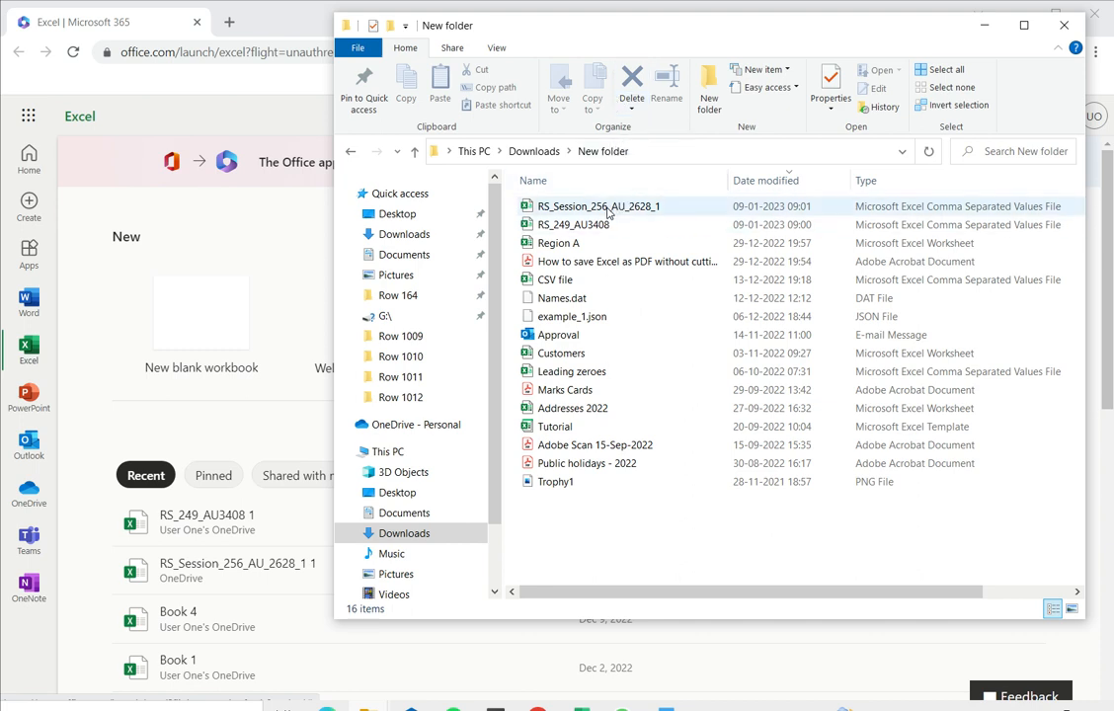
# - Pick up RS_Session_256_AU_2628_1.csv in File Explorer to drag it
pyautogui.click(598, 206)
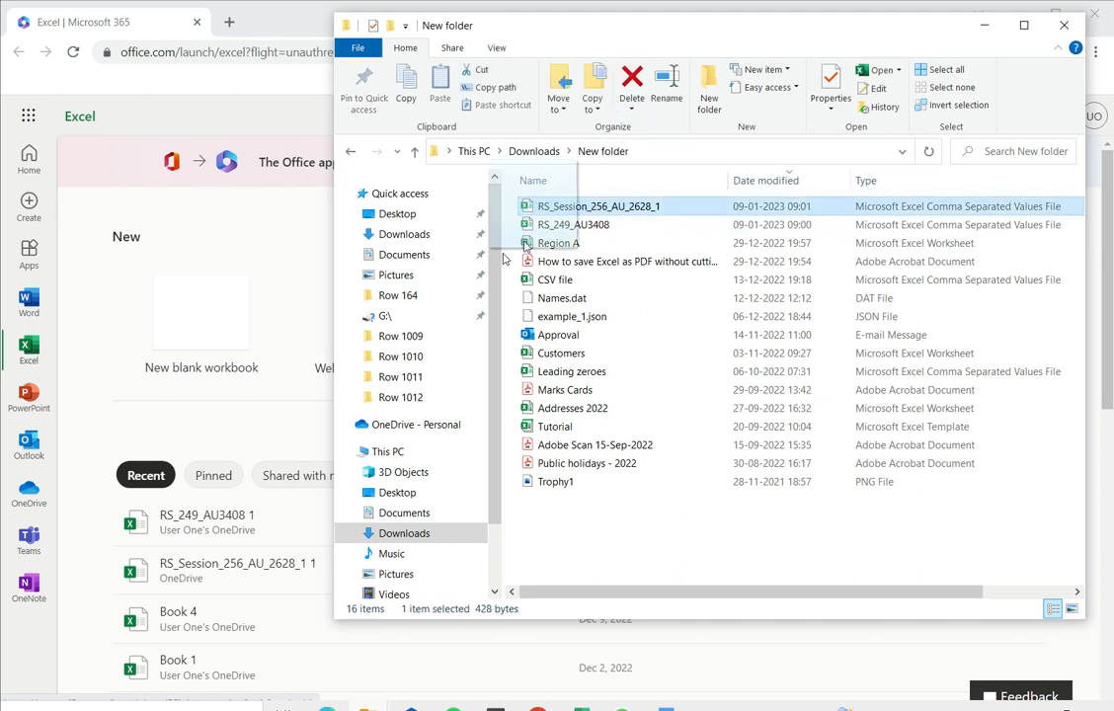